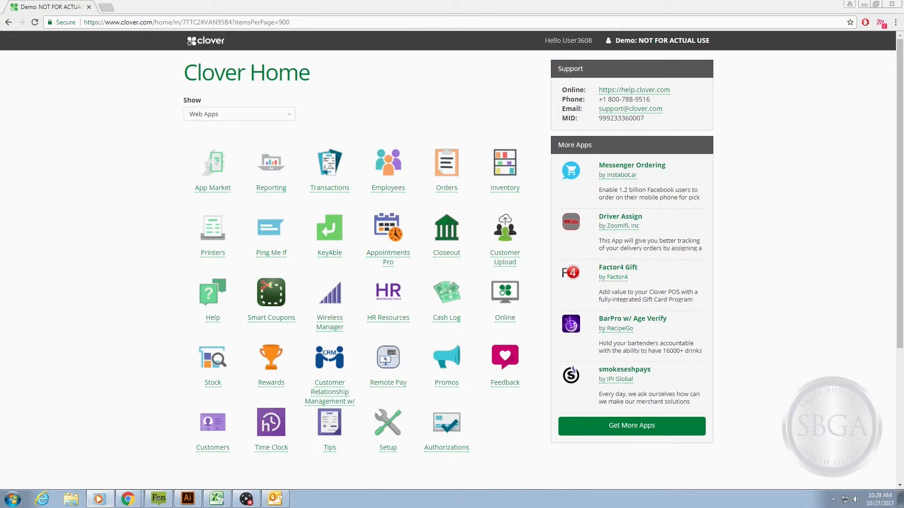
pyautogui.moveTo(270, 368)
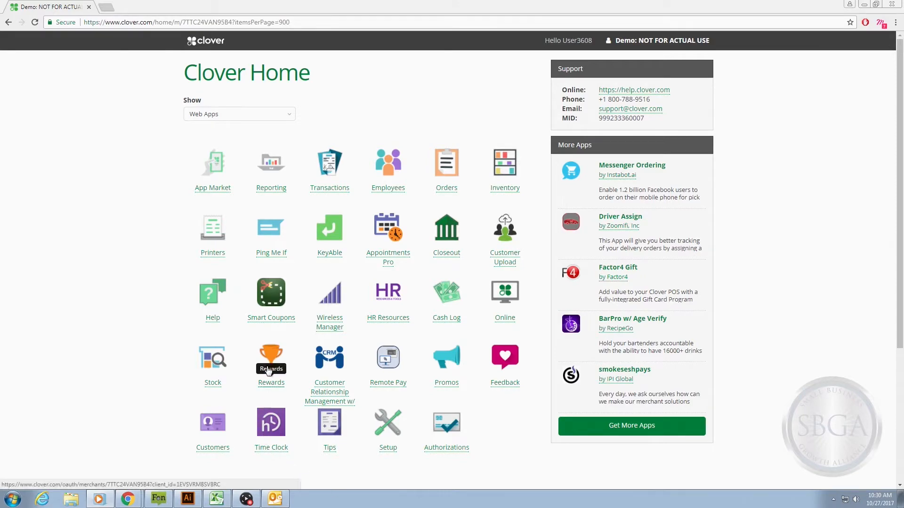
# Launch Clover Rewards to reach the Create a rewards program templates page.
pyautogui.click(271, 358)
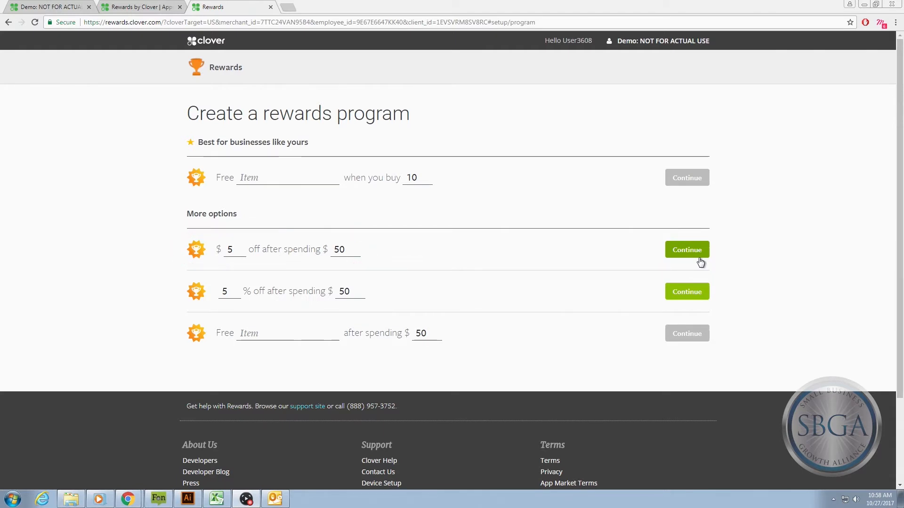
# Pick the '$5 off after spending $50' program template and continue.
pyautogui.click(686, 250)
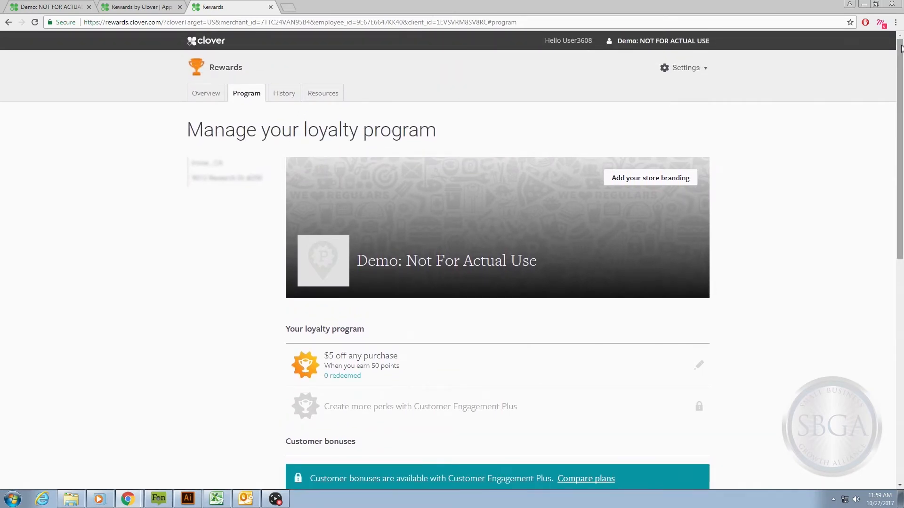
# Change the Rewards subscription to the Plus plan and save.
pyautogui.click(686, 68)
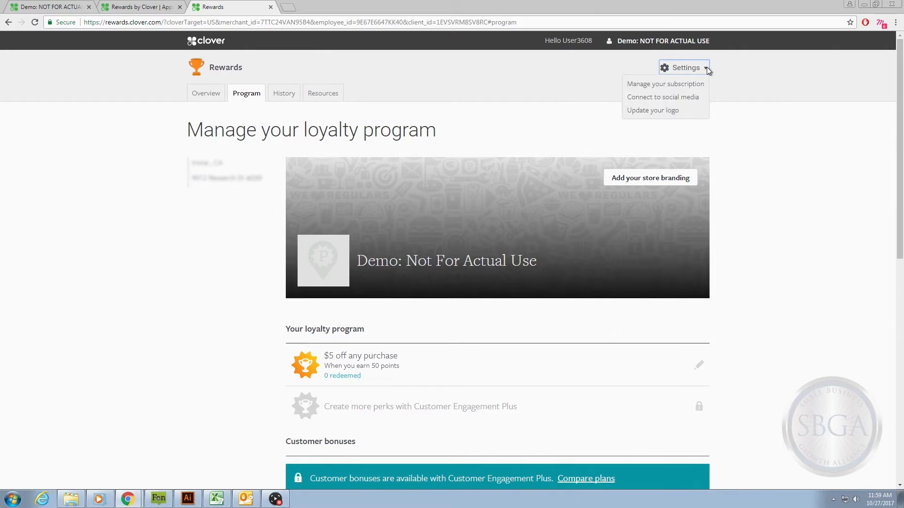
pyautogui.click(665, 84)
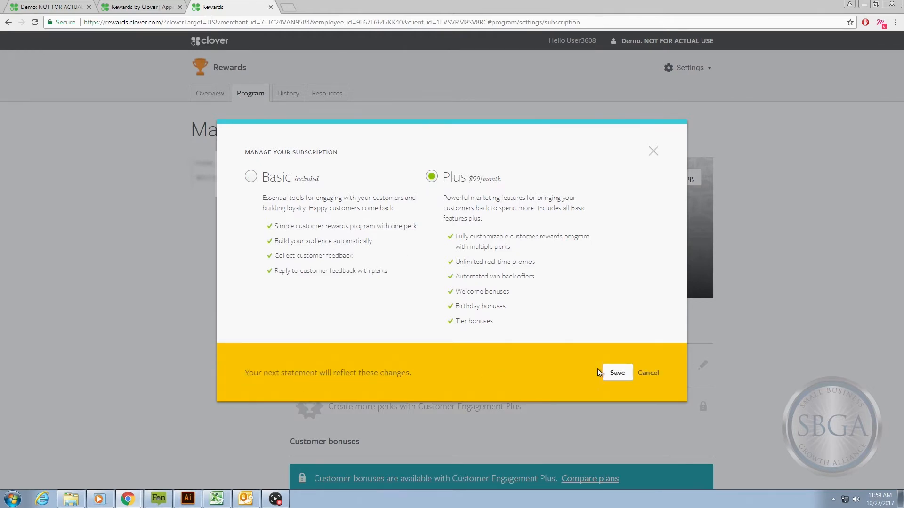
pyautogui.click(617, 372)
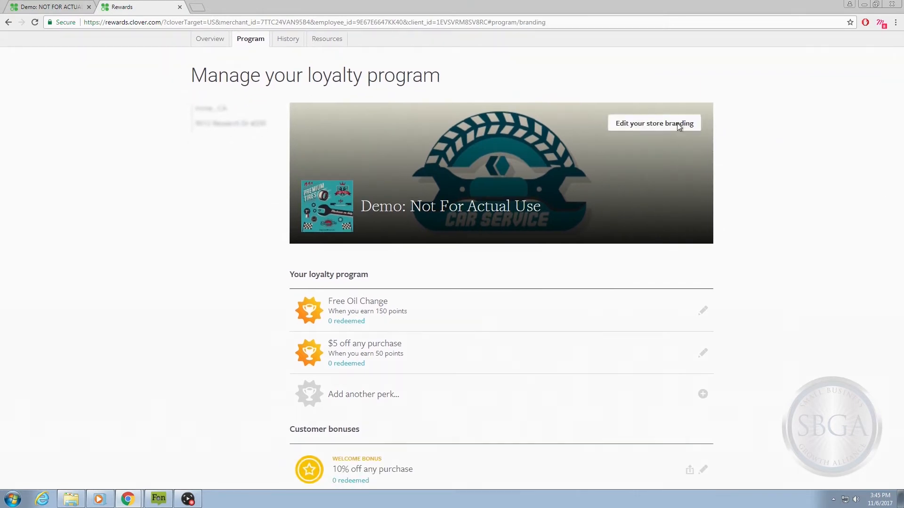
# Scroll down to the Customer bonuses section for welcome, regulars, VIP and birthday.
pyautogui.scroll(-3)
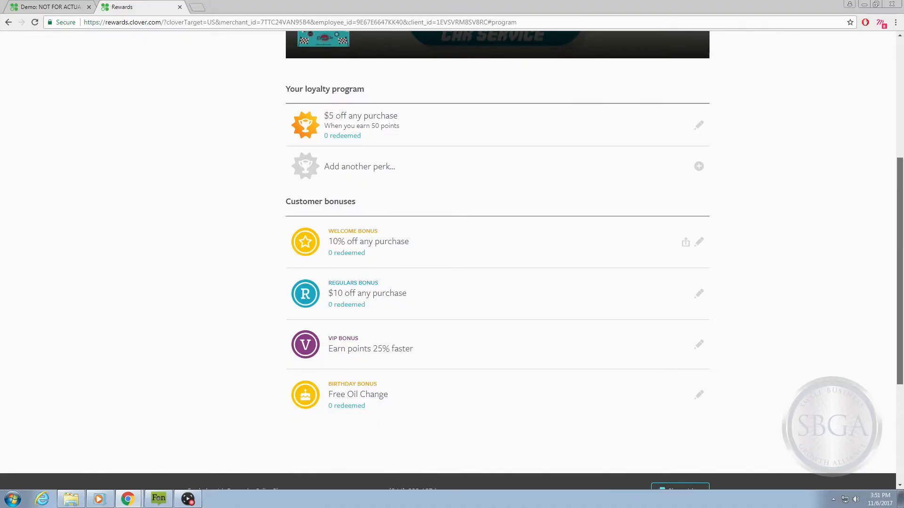
pyautogui.click(699, 242)
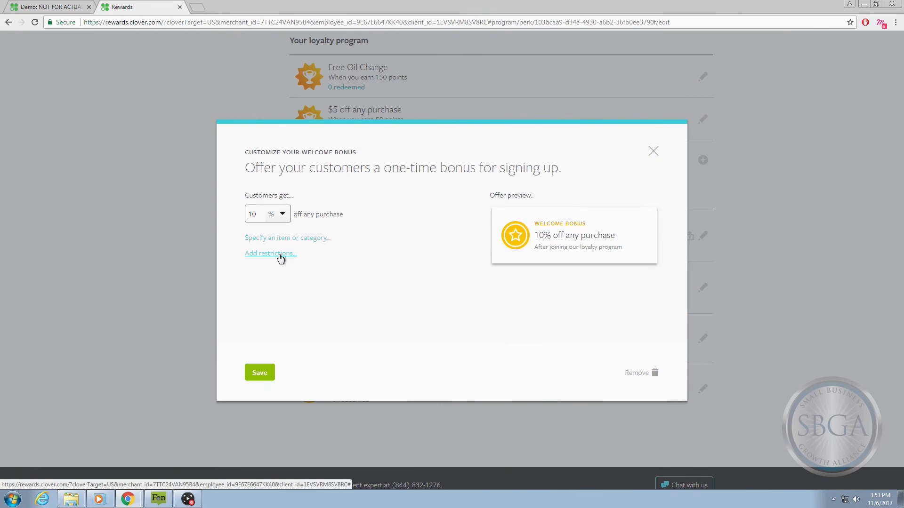